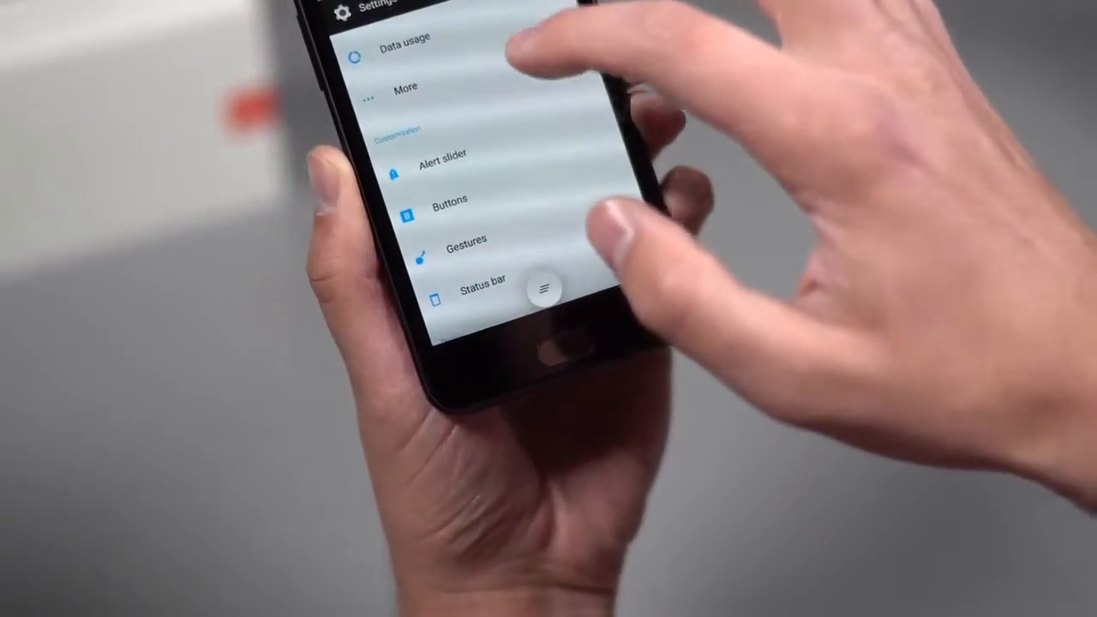
Scroll the Settings list down toward the Buttons section
scroll(down, 3)
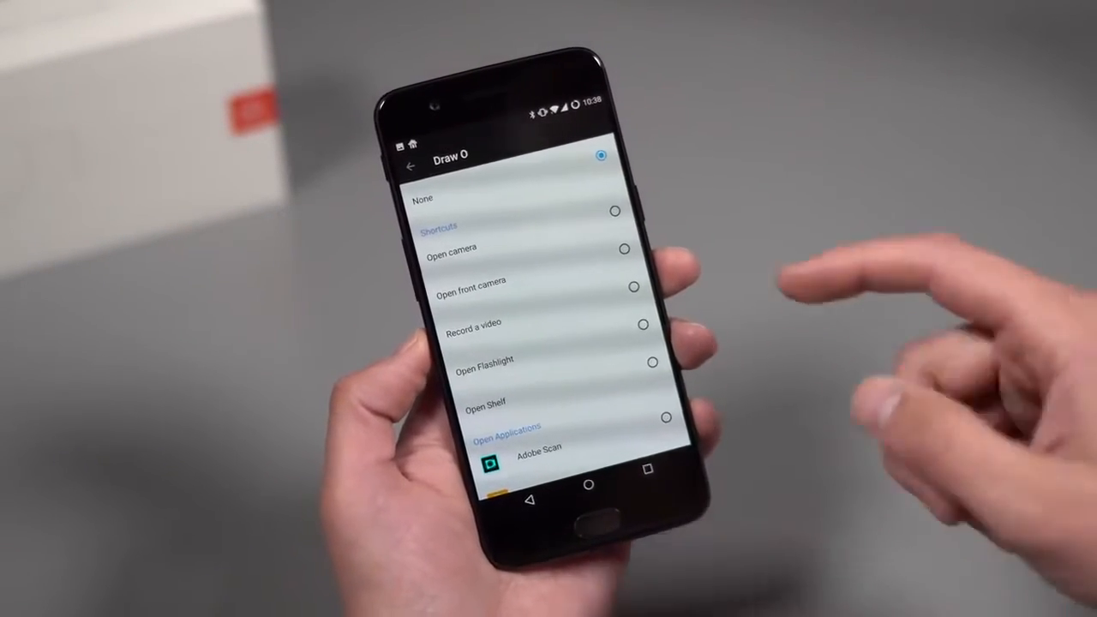
Choose Open camera as the action for the Draw O gesture
click(403, 164)
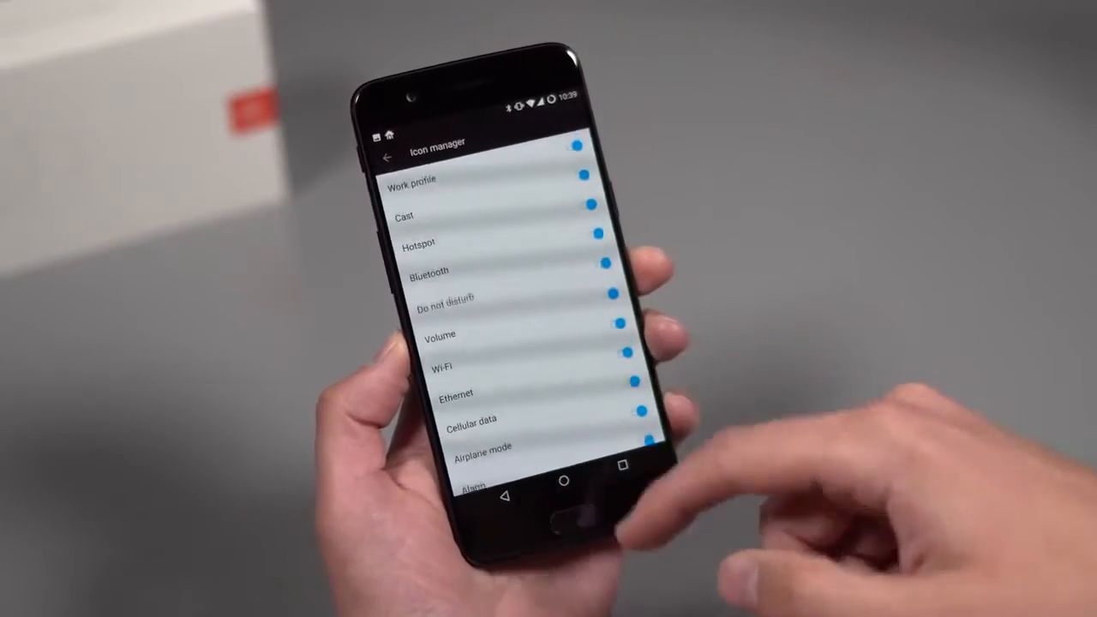
Scroll the Icon manager list to reveal Auto-rotate screen and Headset toggles
scroll(down, 3)
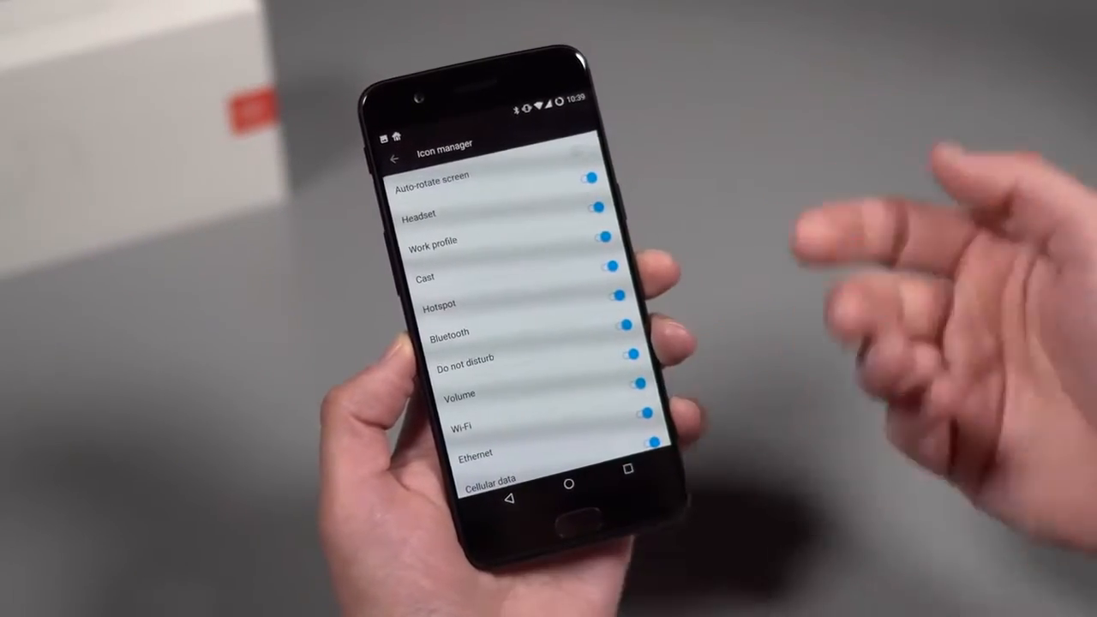